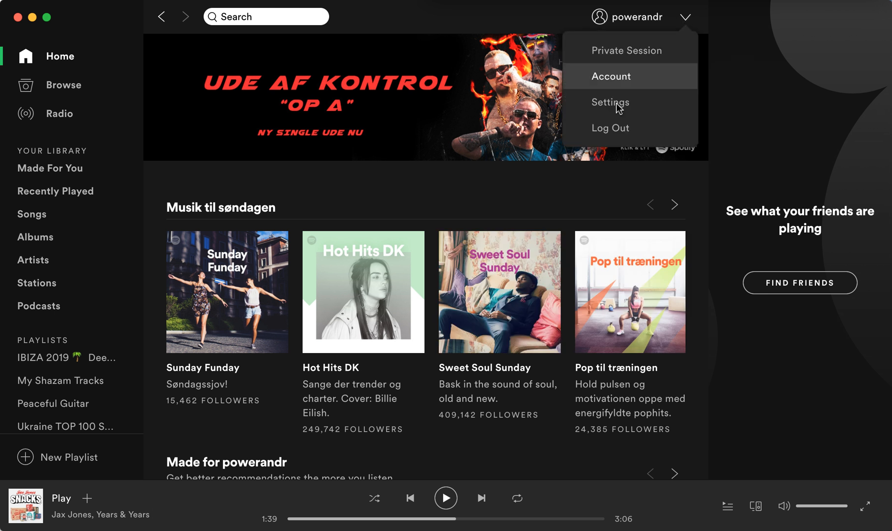
Open Spotify Settings from the account menu and scroll to Display Options and Autoplay
click(610, 103)
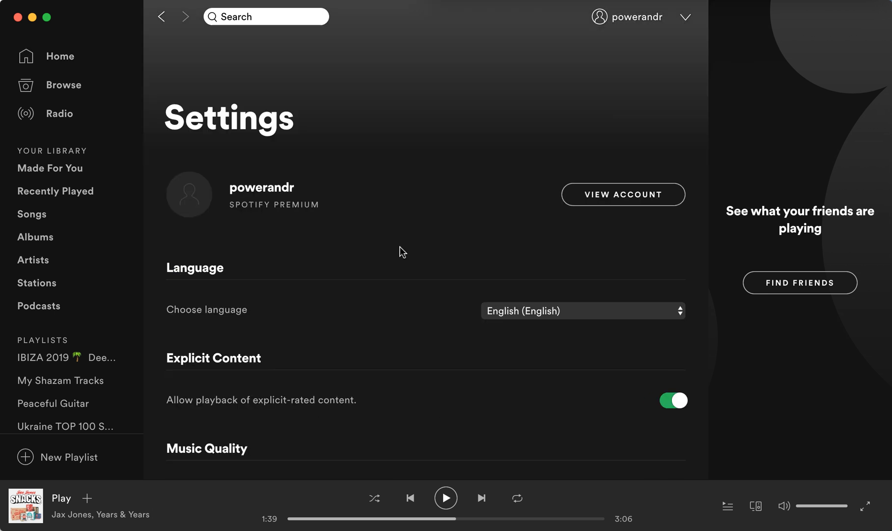
scroll(down, 3)
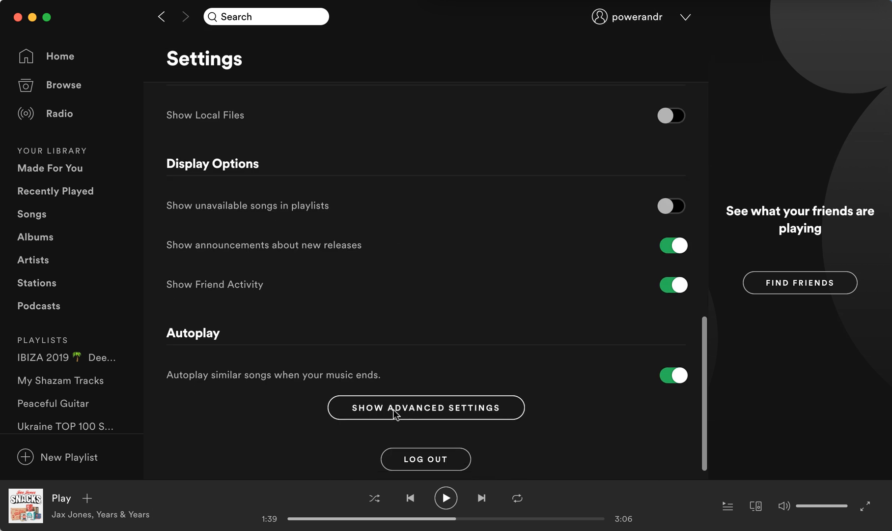
Expand Show Advanced Settings to reveal Playback, Startup, Offline Songs Storage and Proxy
click(425, 407)
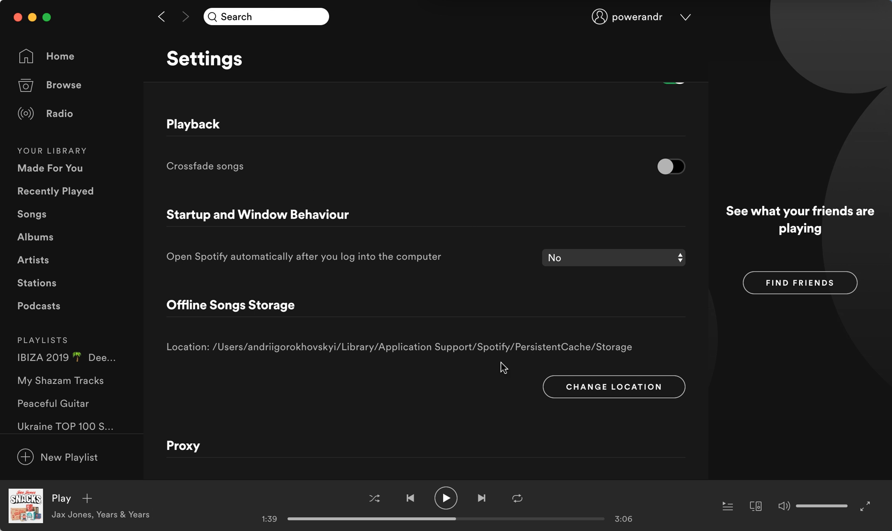
mouse_move(286, 348)
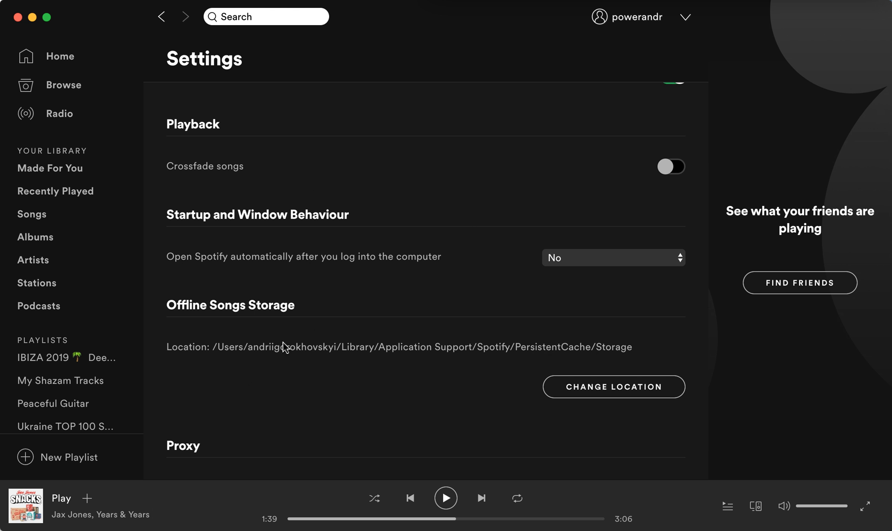
mouse_move(208, 354)
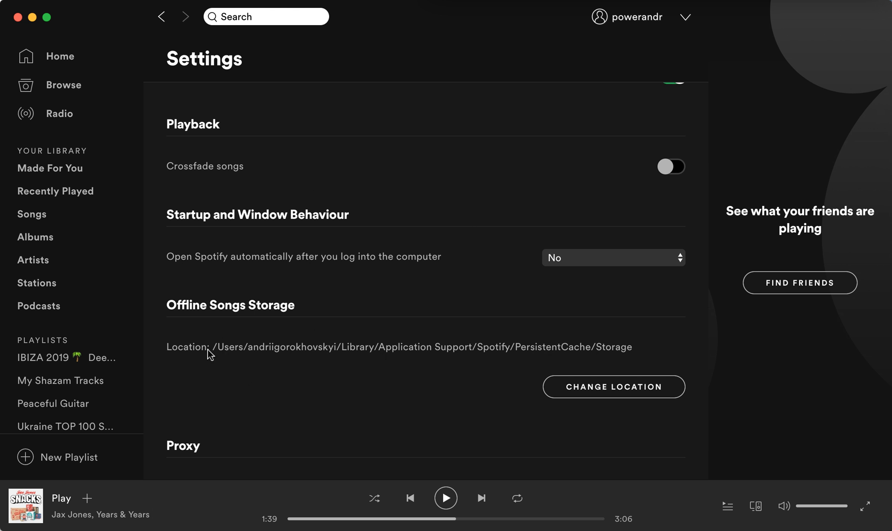
mouse_move(595, 354)
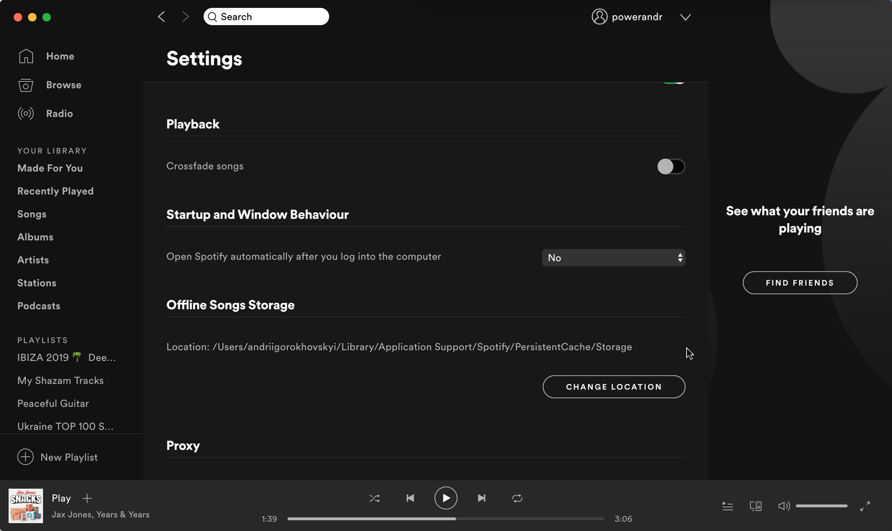
mouse_move(585, 344)
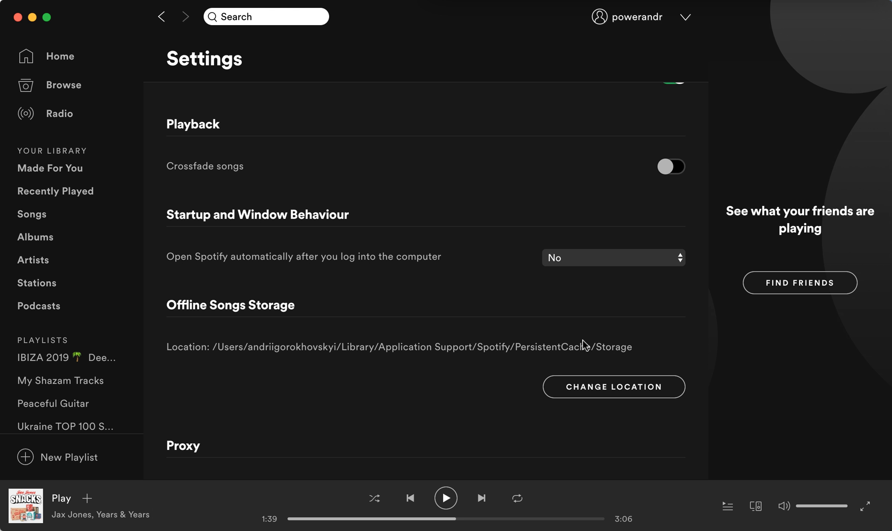
mouse_move(583, 351)
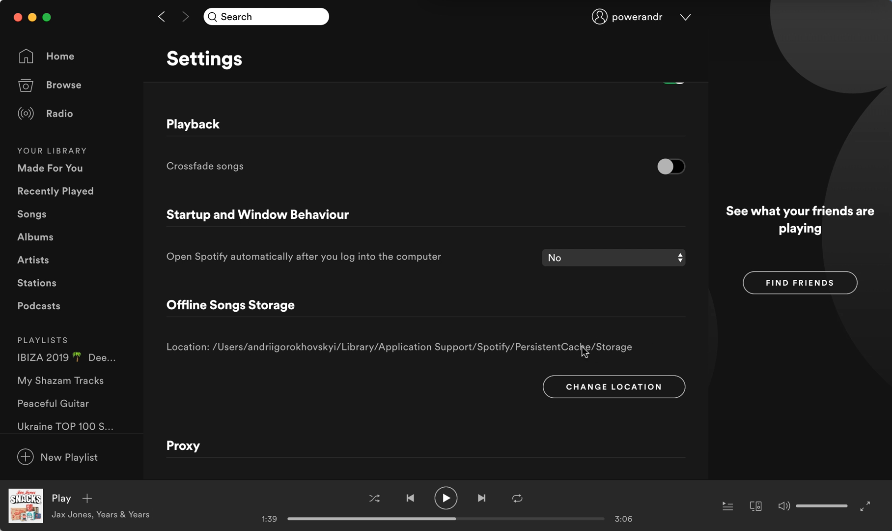
mouse_move(369, 354)
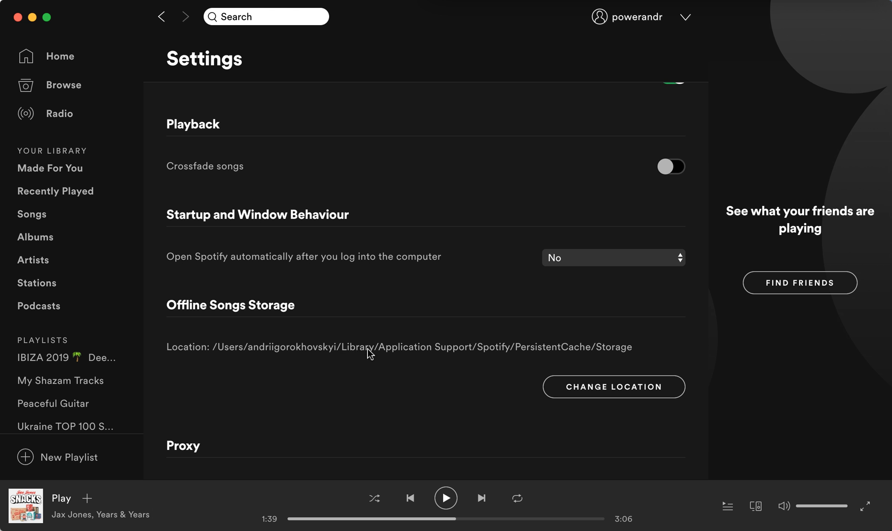
mouse_move(347, 354)
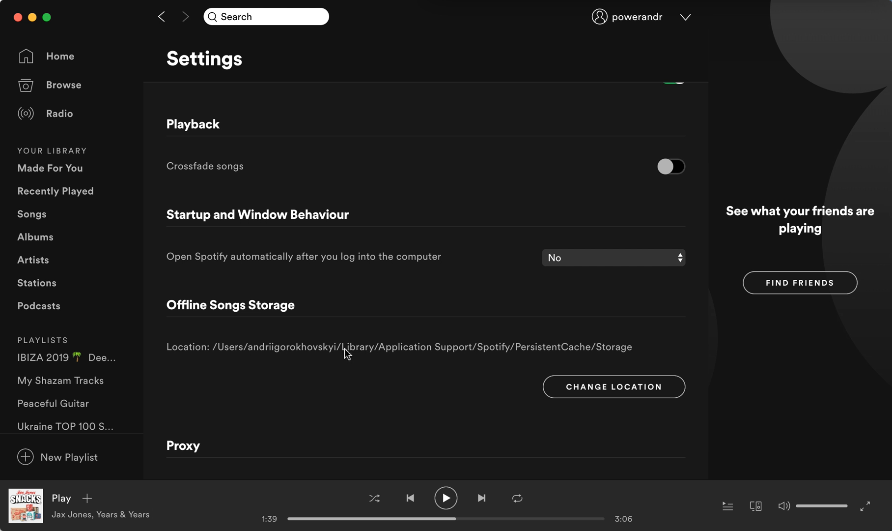
Scroll to Offline Songs Storage and reveal the PersistentCache folder in Finder
scroll(down, 3)
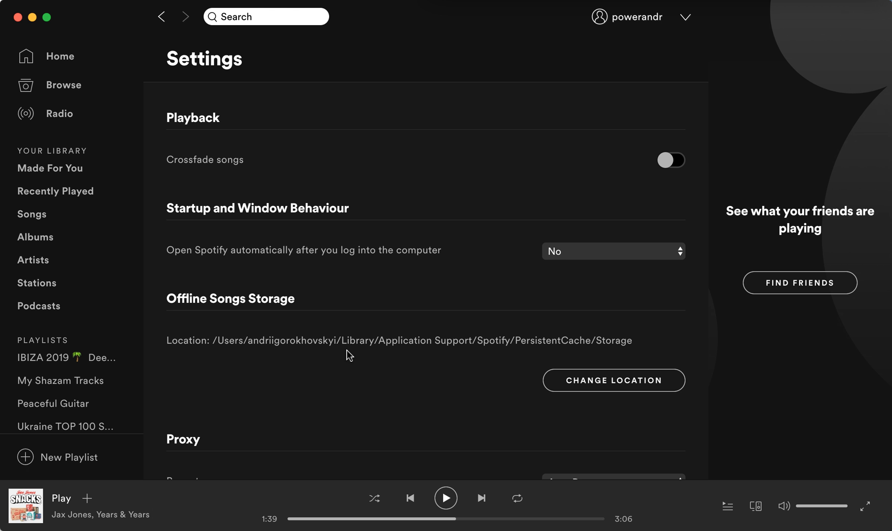
mouse_move(352, 355)
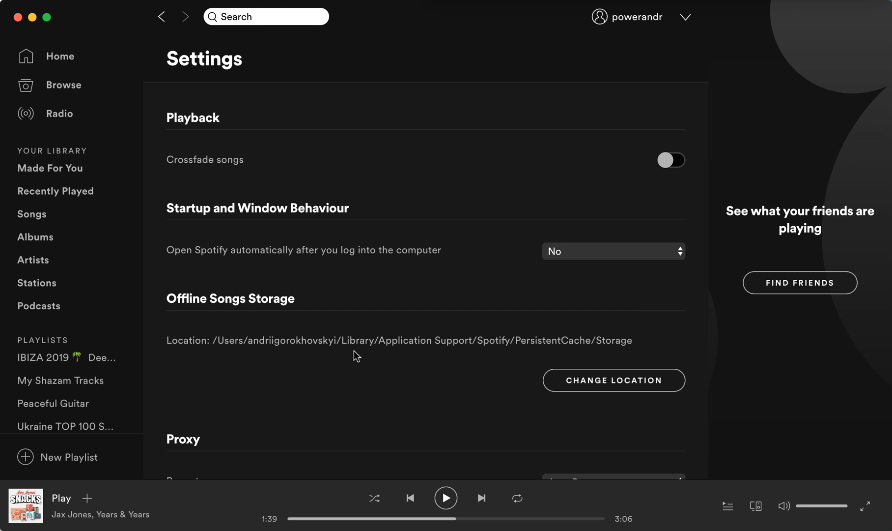
mouse_move(187, 209)
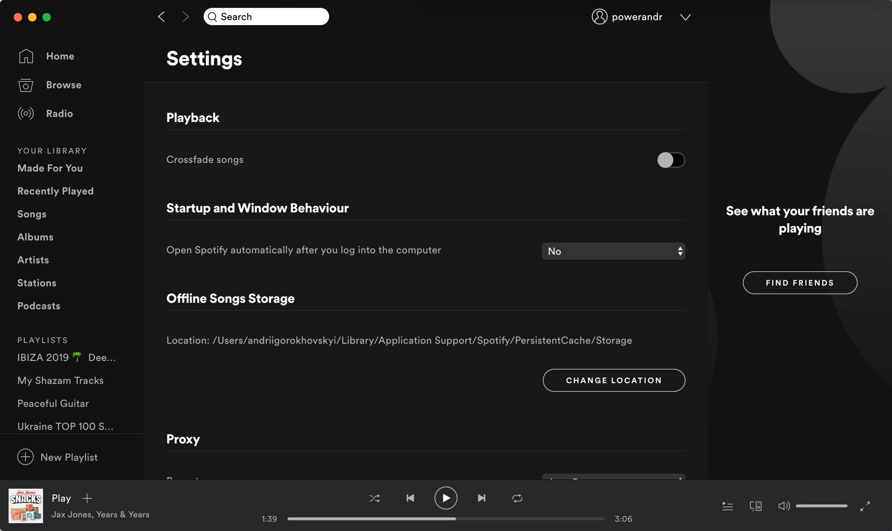
click(613, 380)
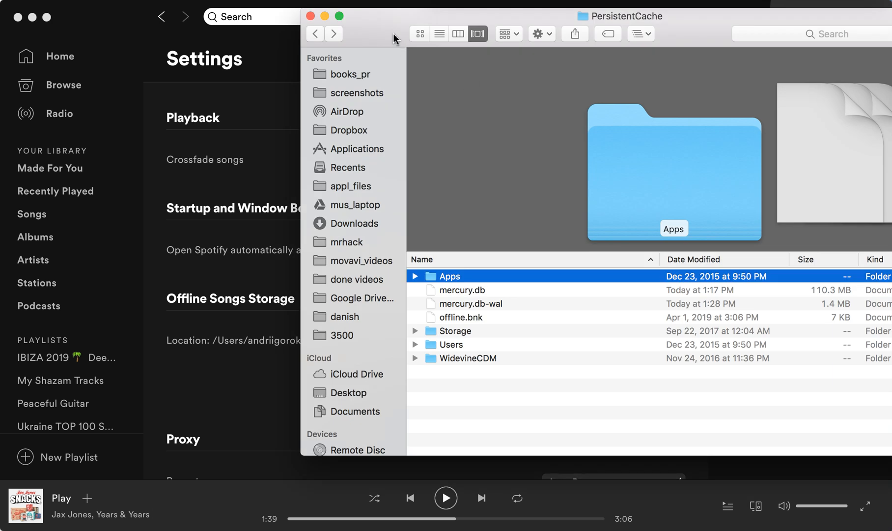
Open the Storage folder to list its two-character cache subfolders
click(454, 335)
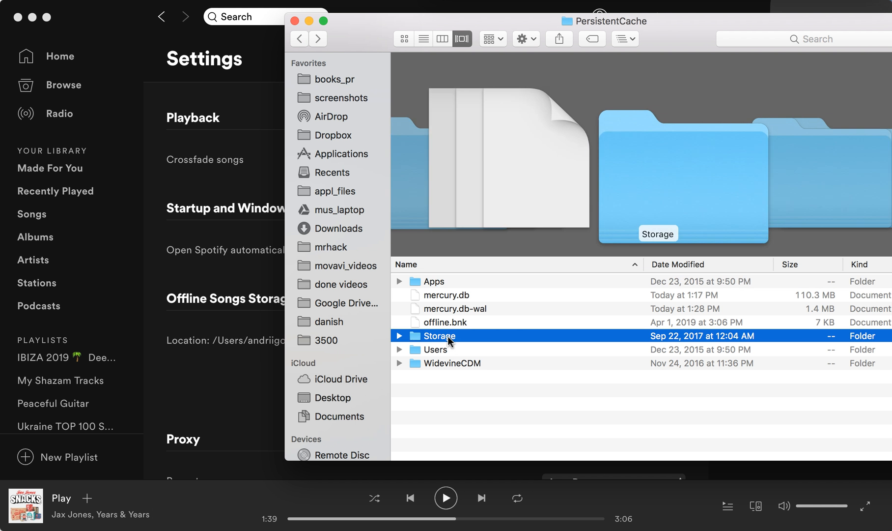
double_click(438, 335)
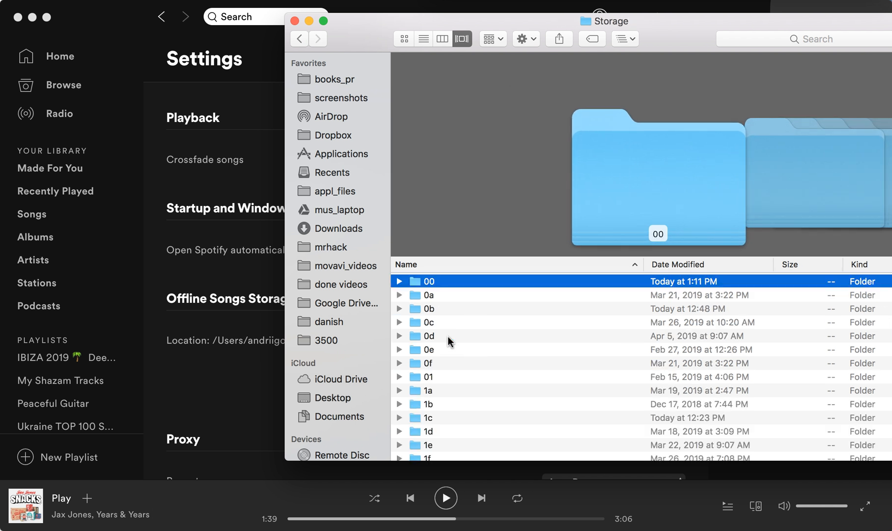
mouse_move(438, 384)
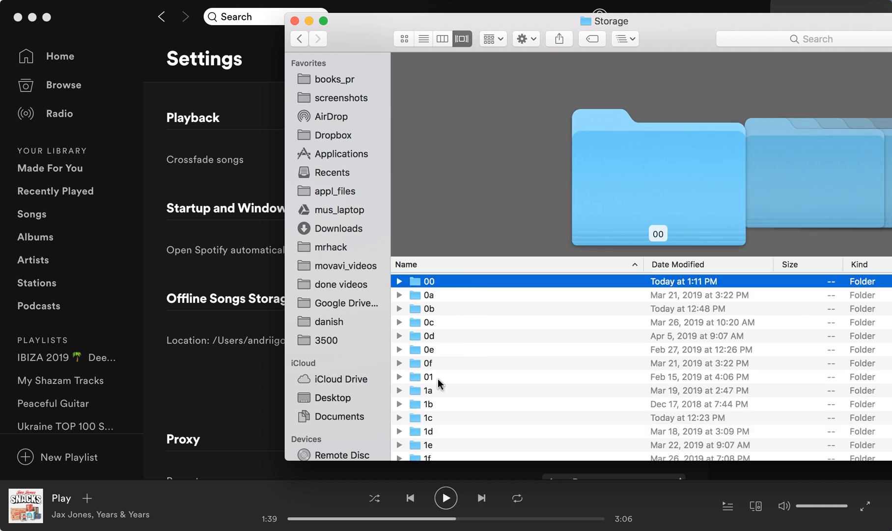
mouse_move(438, 461)
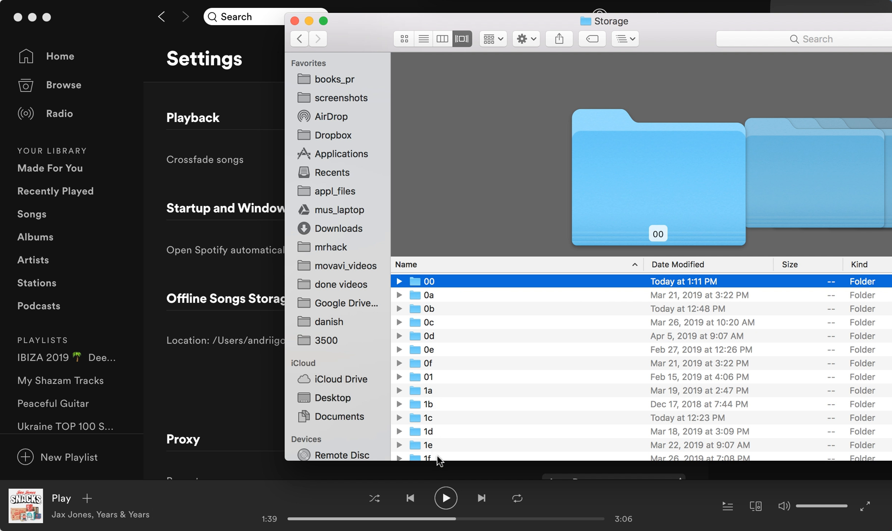
Select the Storage cache folders and bring up their context menu, leaving 0d singled out
click(427, 454)
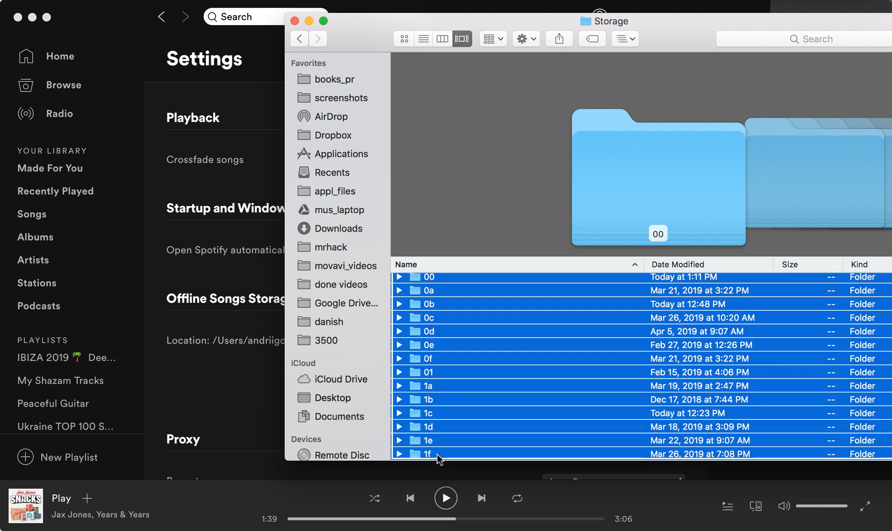
right_click(437, 457)
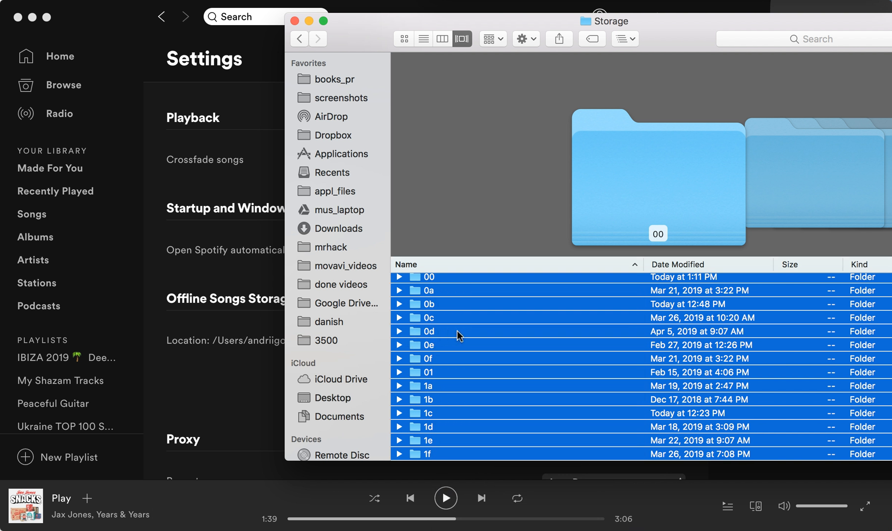
click(429, 331)
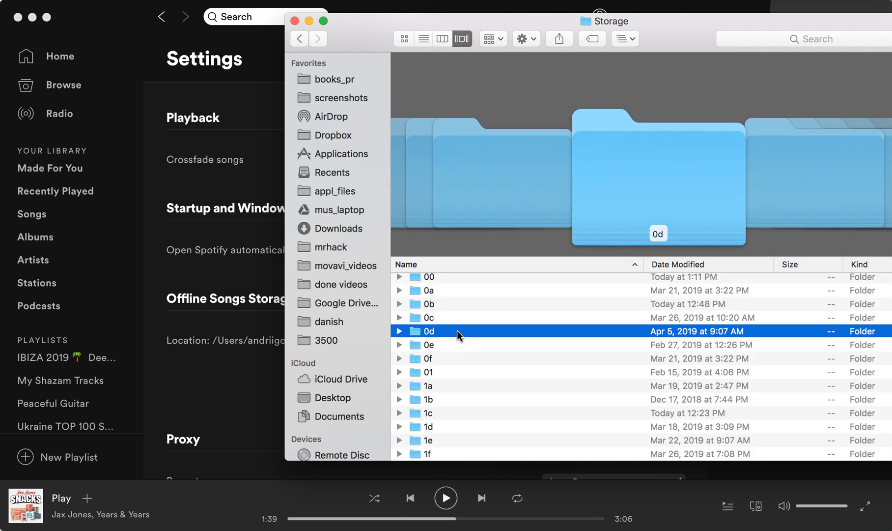